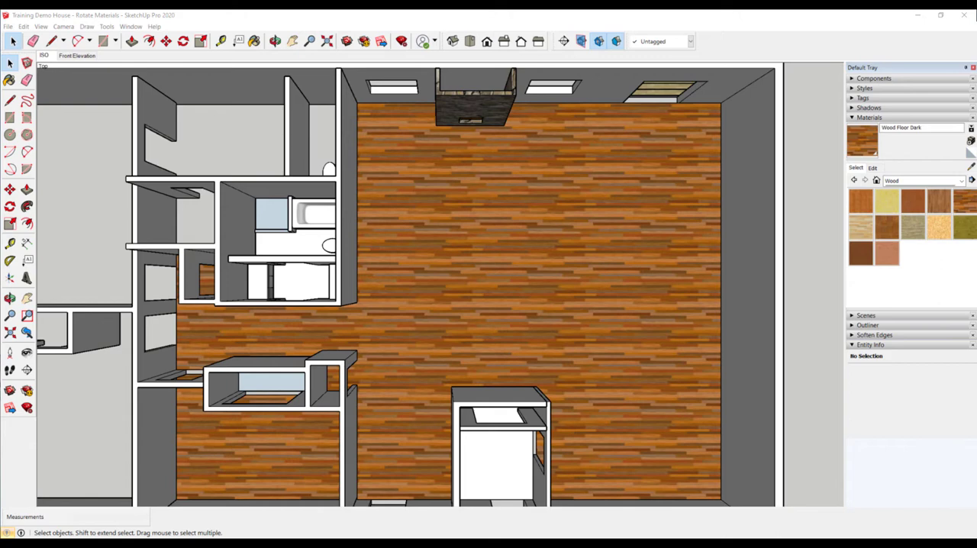
{"action": "mouse_move", "coordinate": [38, 210]}
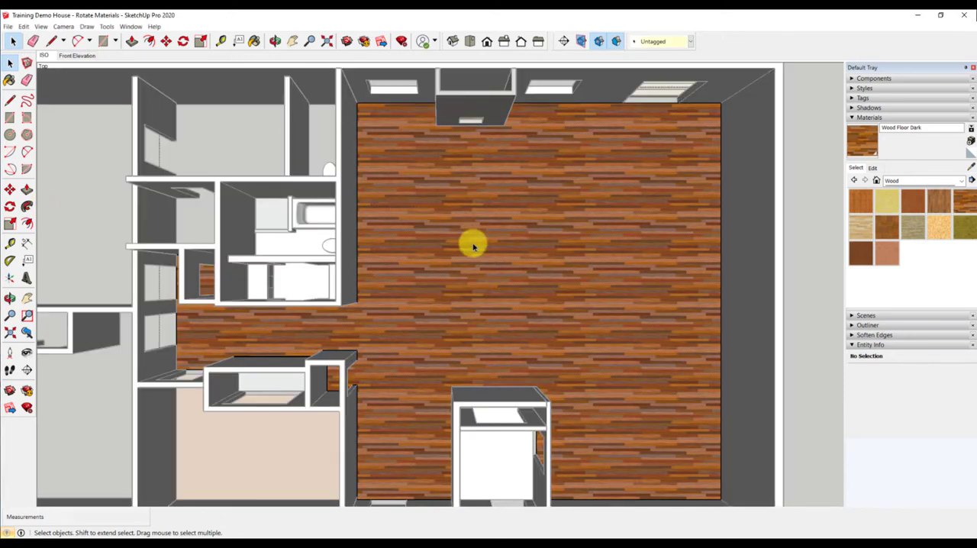
Select the living-area floor face and enter Texture > Position mode via its context menu
{"action": "left_click", "coordinate": [473, 246]}
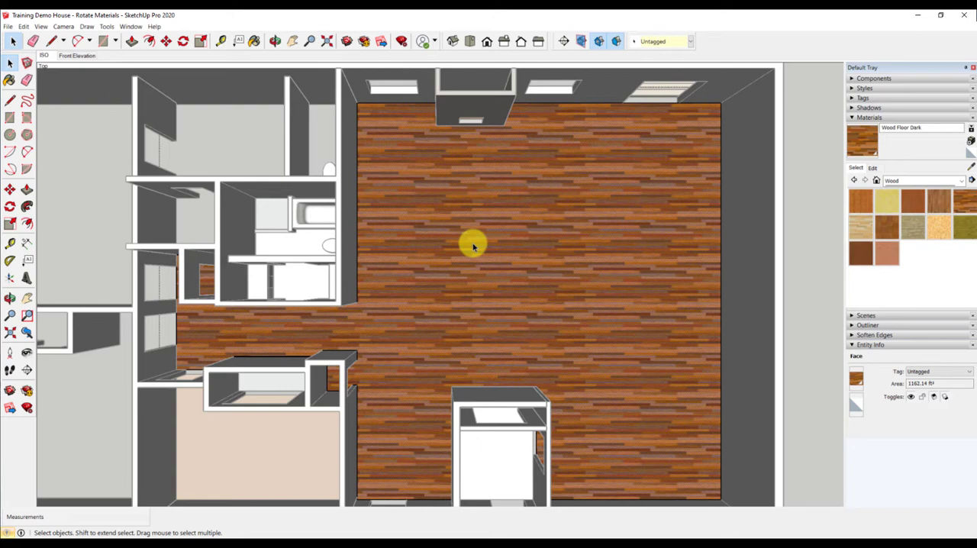
{"action": "right_click", "coordinate": [473, 246]}
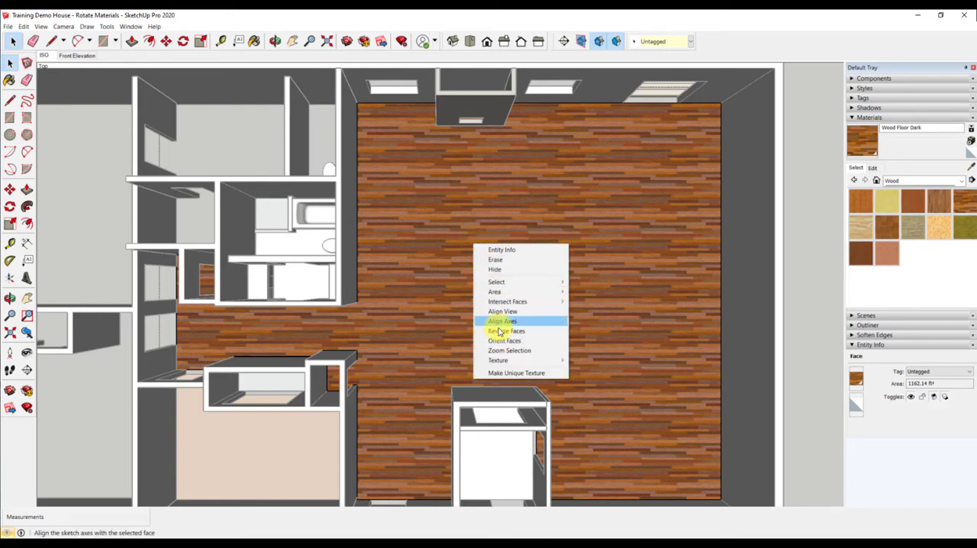
{"action": "mouse_move", "coordinate": [497, 360]}
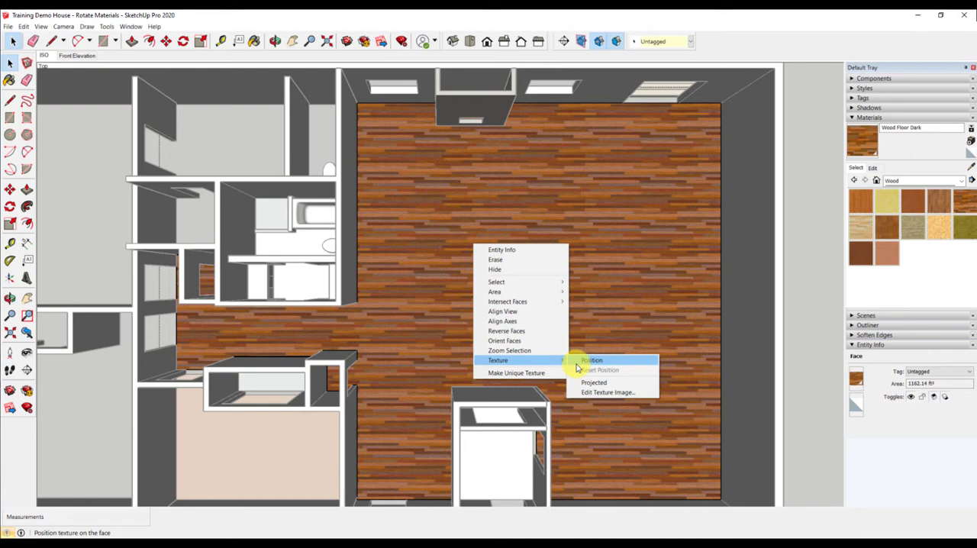
{"action": "left_click", "coordinate": [592, 361]}
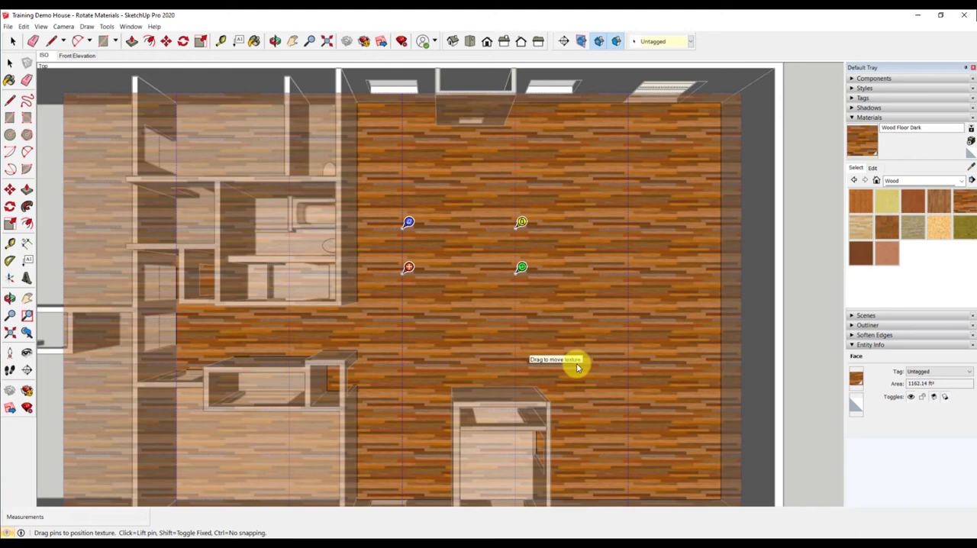
{"action": "mouse_move", "coordinate": [577, 366]}
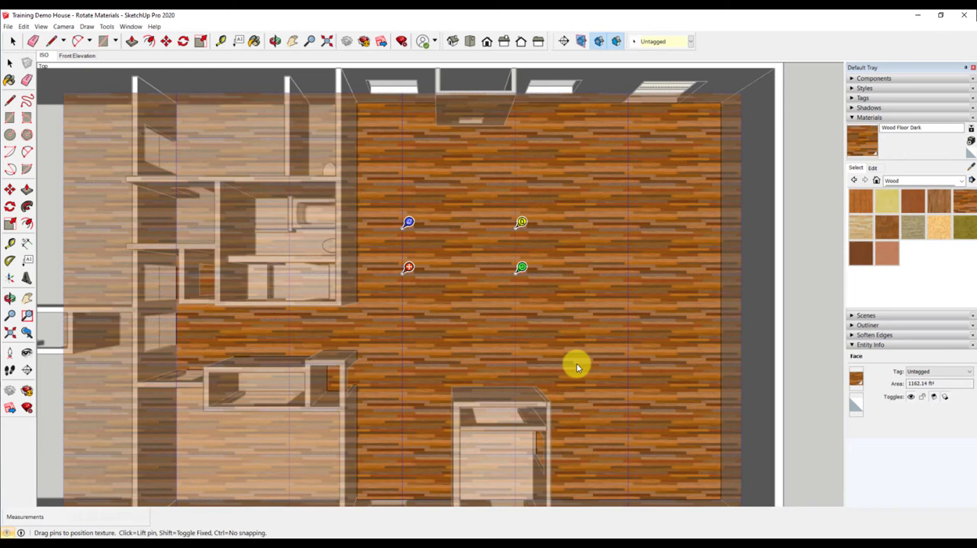
{"action": "mouse_move", "coordinate": [577, 366]}
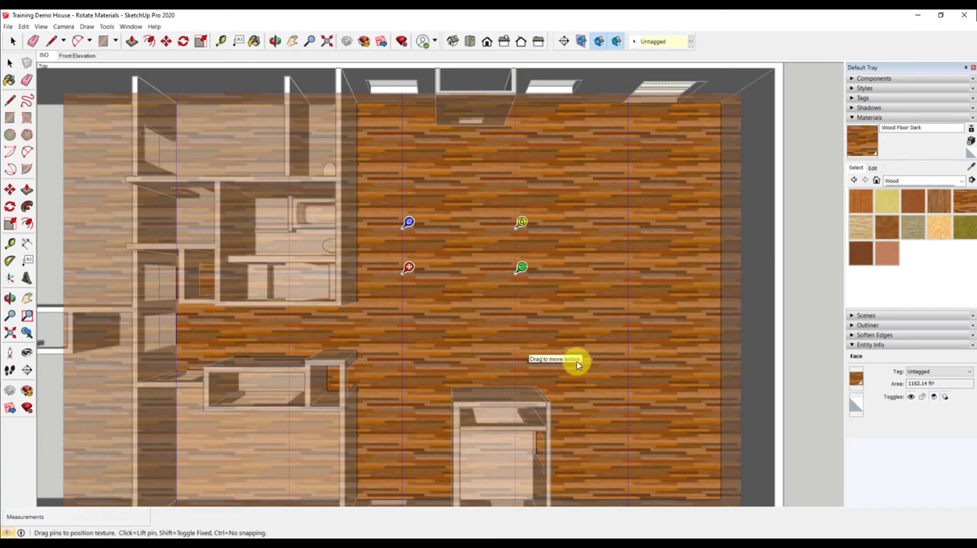
Drag the green rotate pin around the red pin until the wood planks run vertically, then set it
{"action": "left_click_drag", "start_coordinate": [577, 364], "coordinate": [522, 267]}
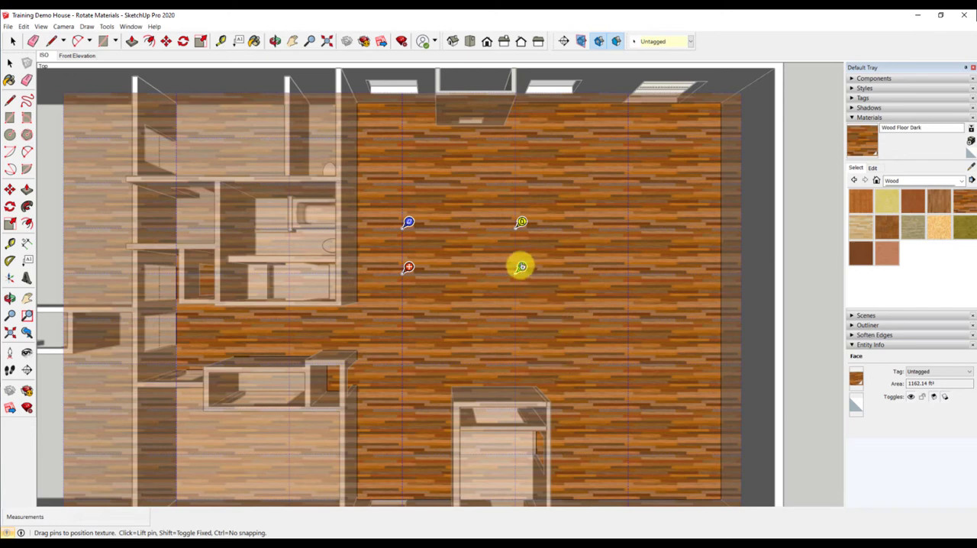
{"action": "mouse_move", "coordinate": [522, 267]}
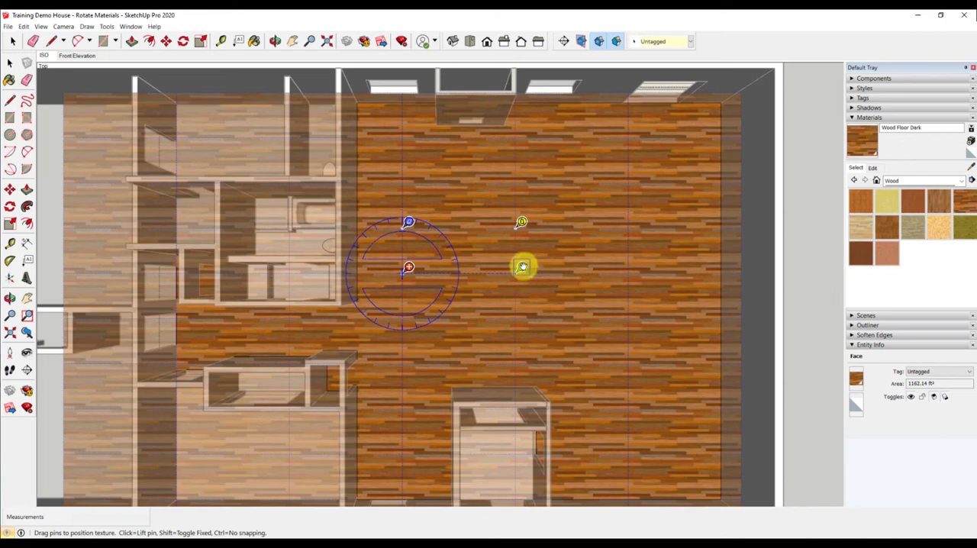
{"action": "left_click_drag", "start_coordinate": [522, 265], "coordinate": [515, 238]}
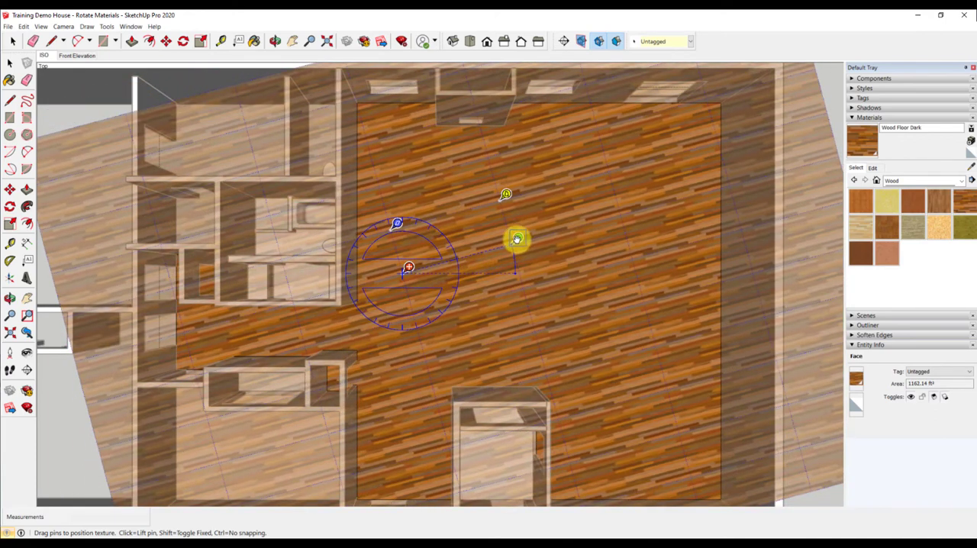
{"action": "left_click_drag", "start_coordinate": [516, 238], "coordinate": [505, 216]}
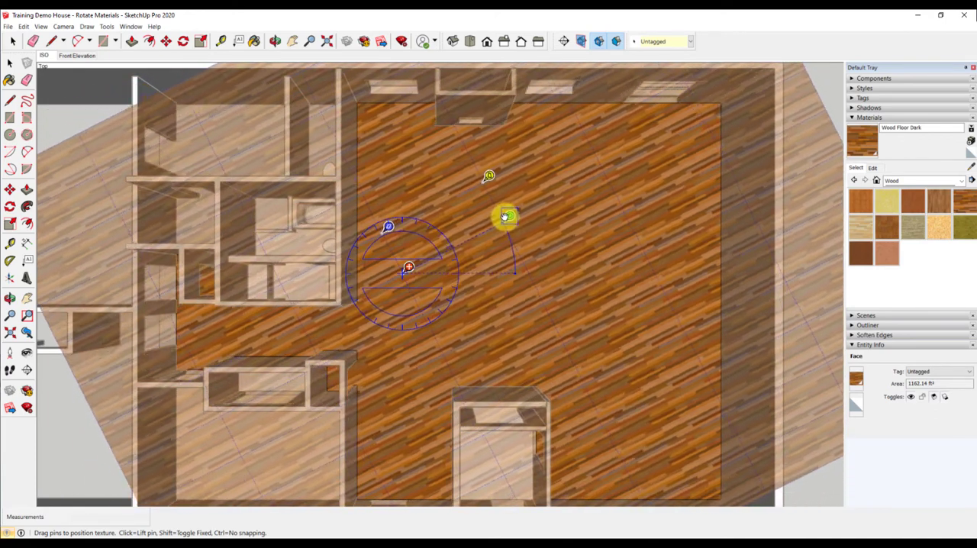
{"action": "left_click_drag", "start_coordinate": [507, 217], "coordinate": [481, 190]}
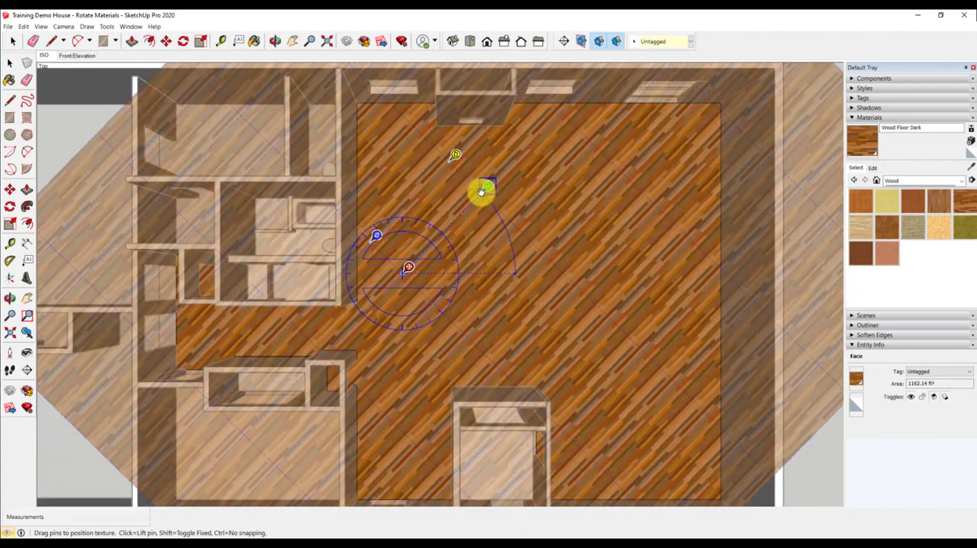
{"action": "left_click_drag", "start_coordinate": [485, 189], "coordinate": [436, 162]}
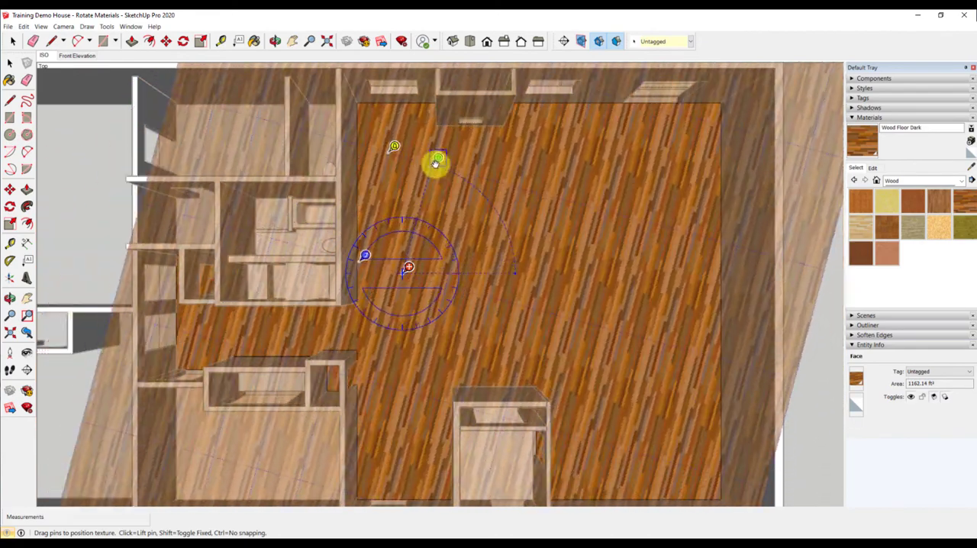
{"action": "left_click_drag", "start_coordinate": [435, 162], "coordinate": [410, 166]}
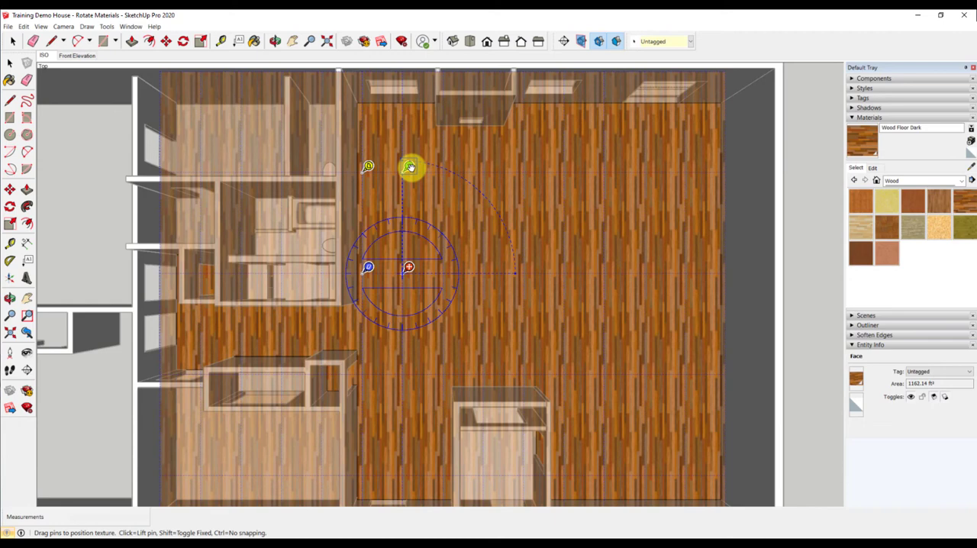
{"action": "left_click", "coordinate": [409, 267]}
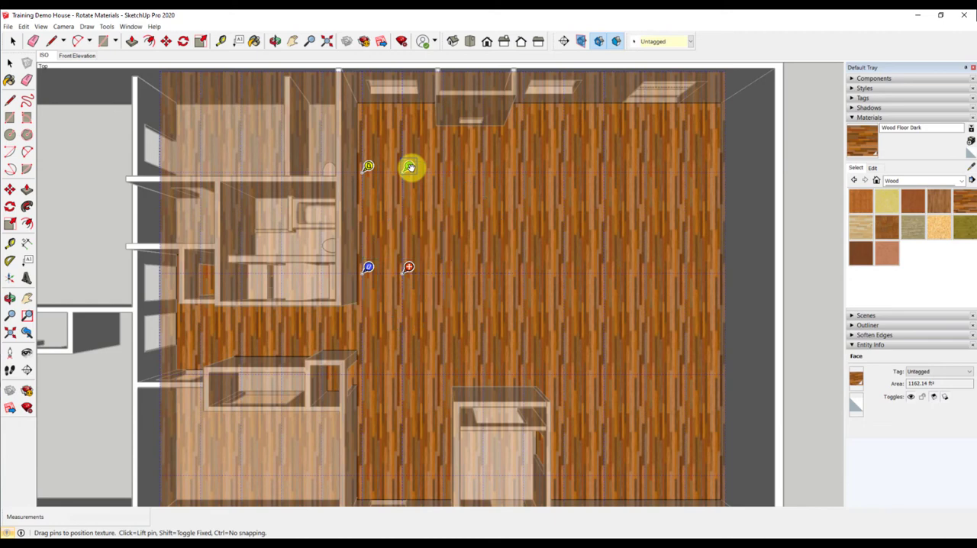